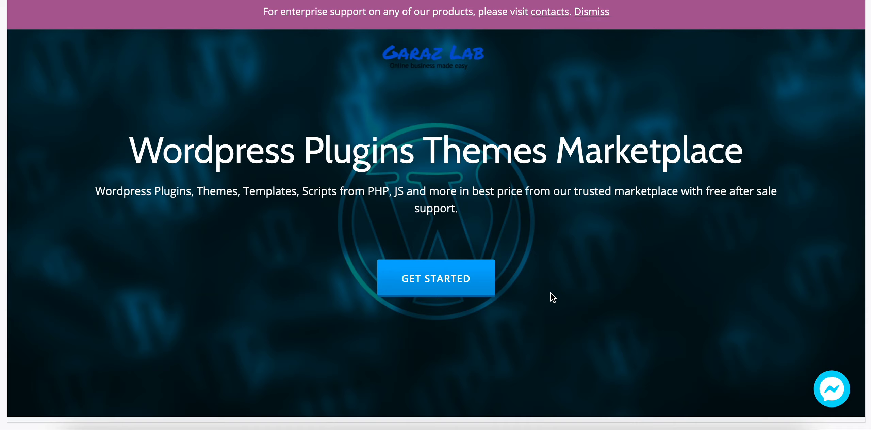
mouse_move(532, 215)
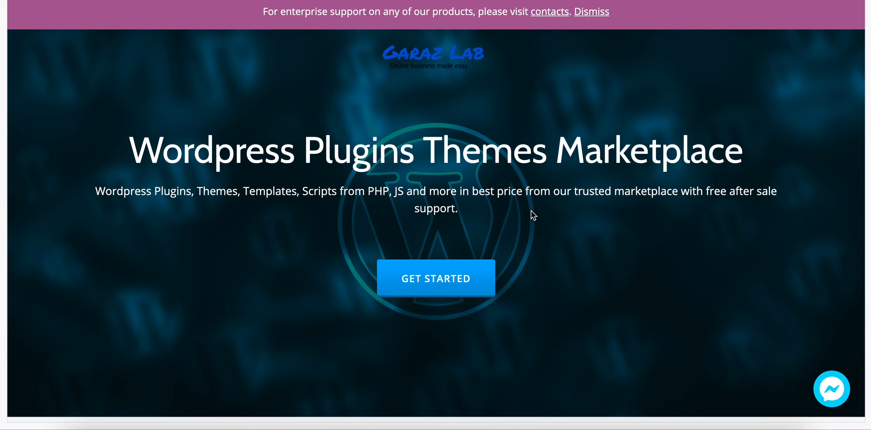
mouse_move(331, 179)
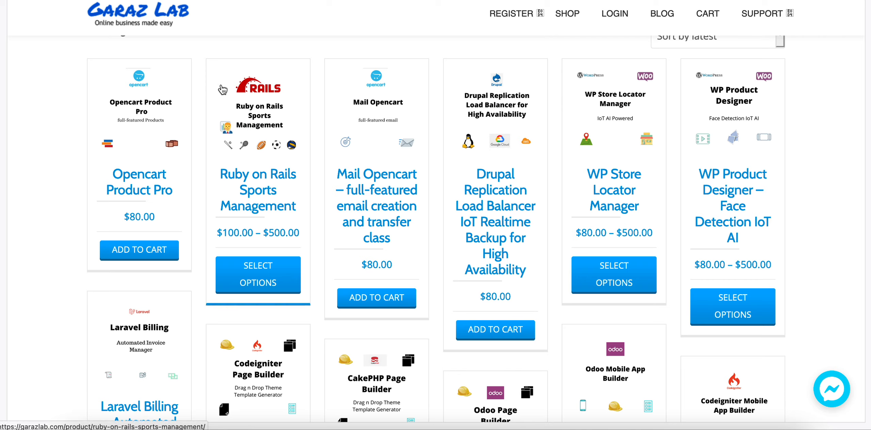
mouse_move(393, 155)
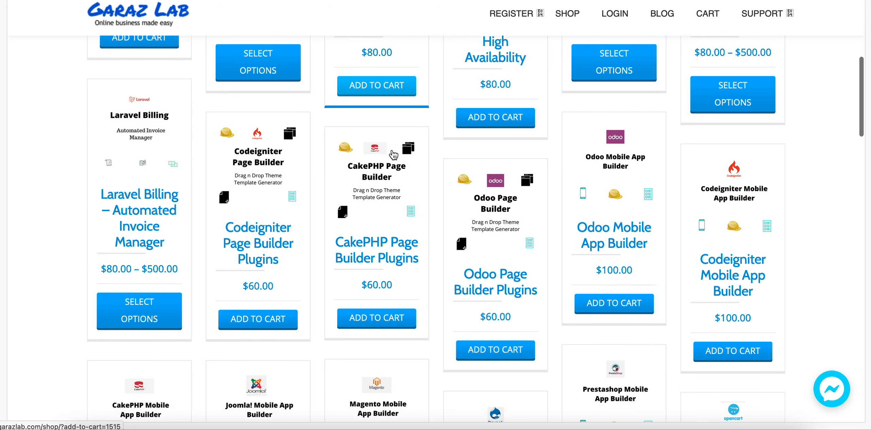
Expand E-Commerce and Products in the sidebar and select the cart page settings
scroll(down, 3)
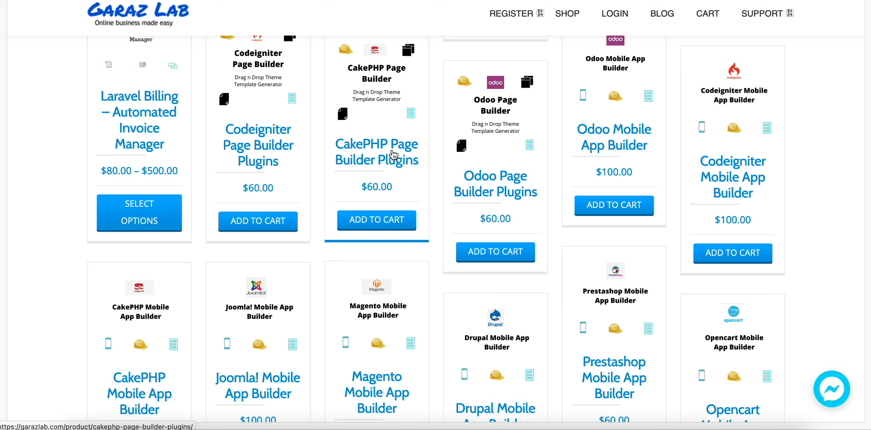
mouse_move(324, 175)
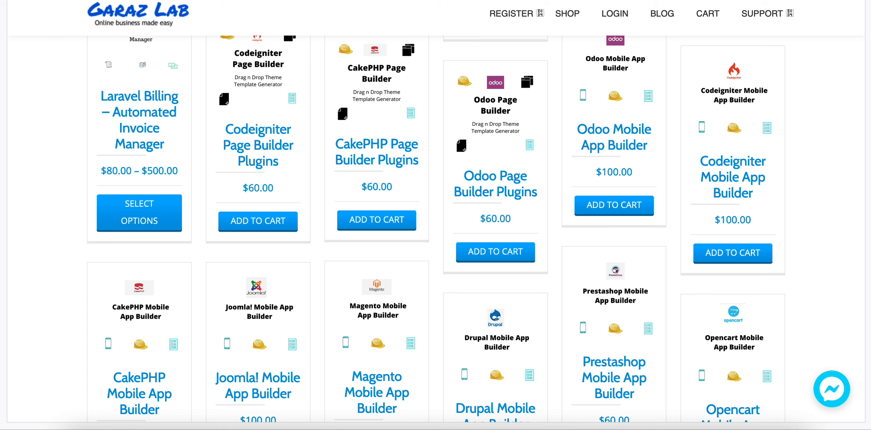
scroll(down, 3)
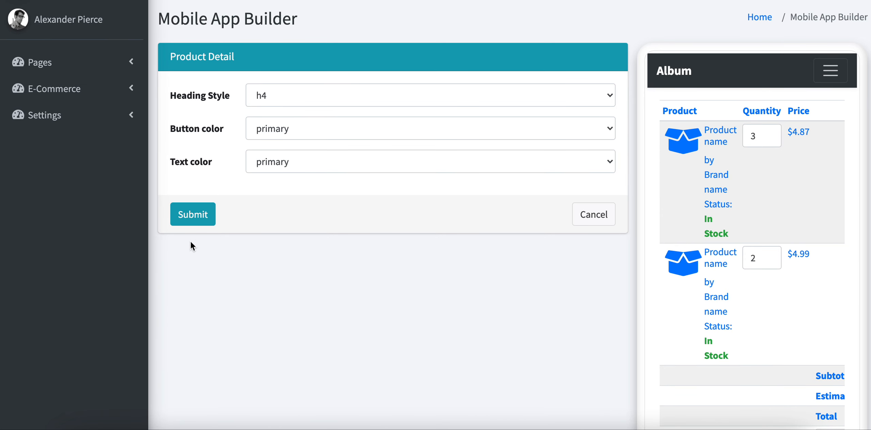
mouse_move(104, 208)
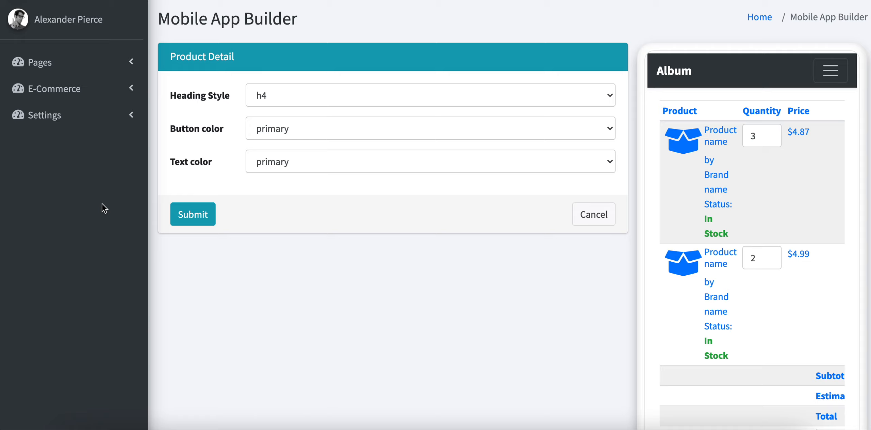
click(55, 88)
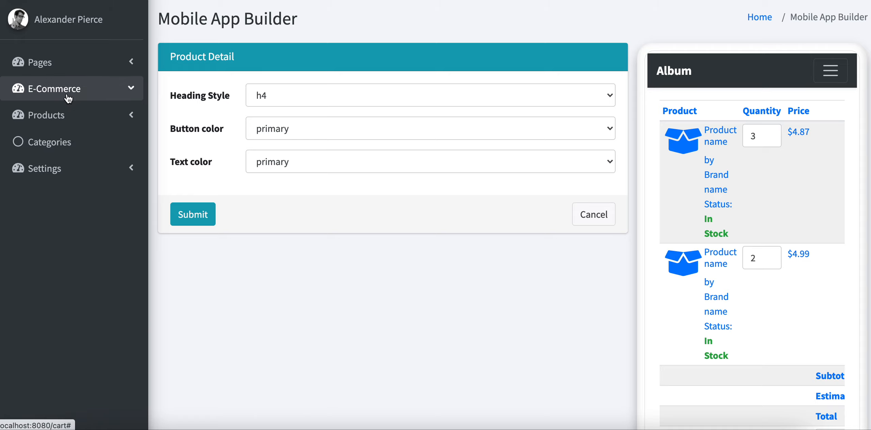
click(44, 115)
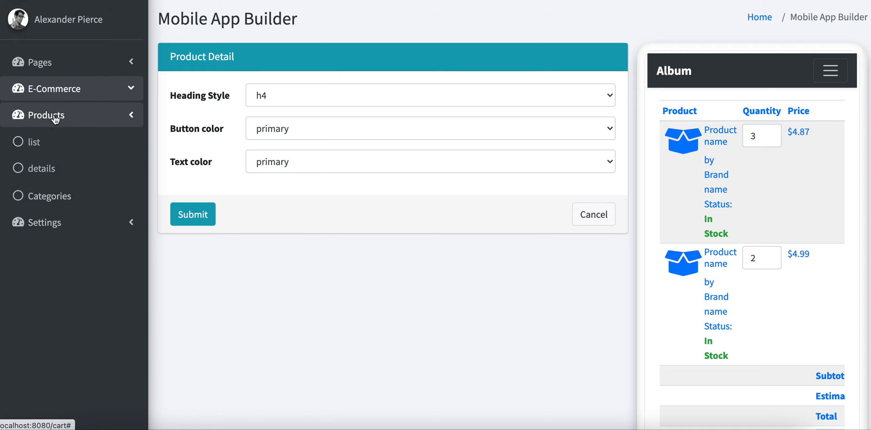
click(53, 114)
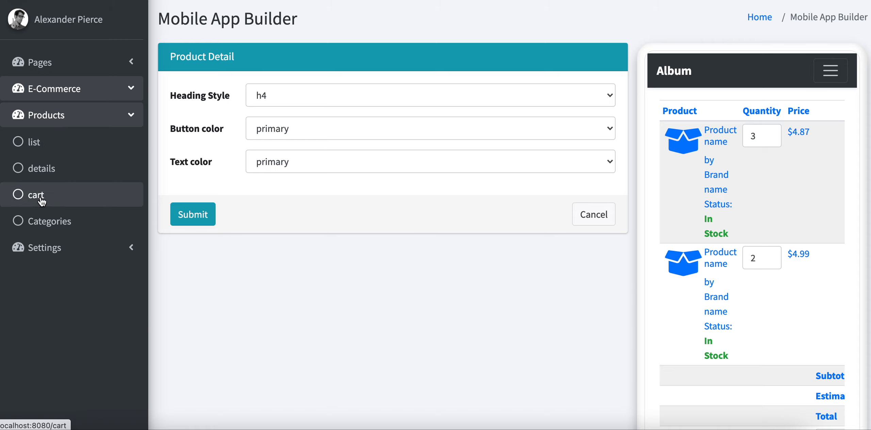
mouse_move(162, 178)
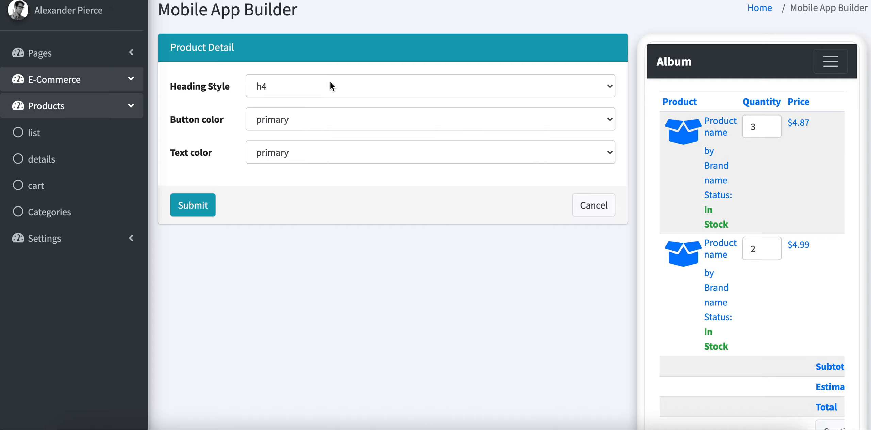
mouse_move(296, 92)
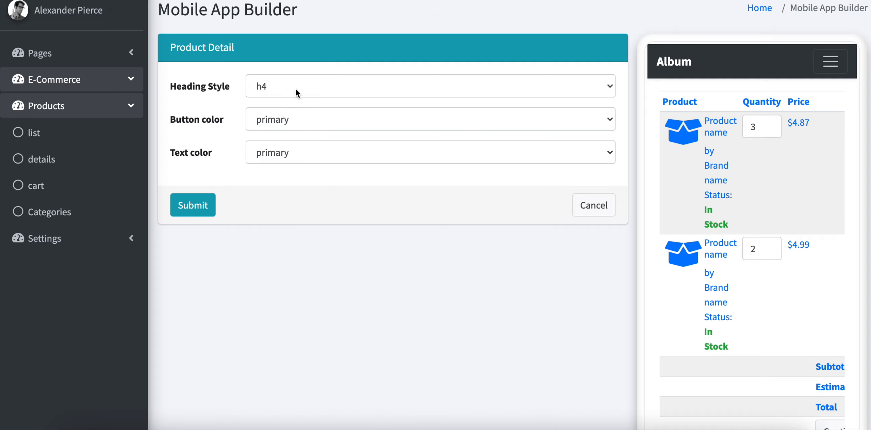
click(429, 86)
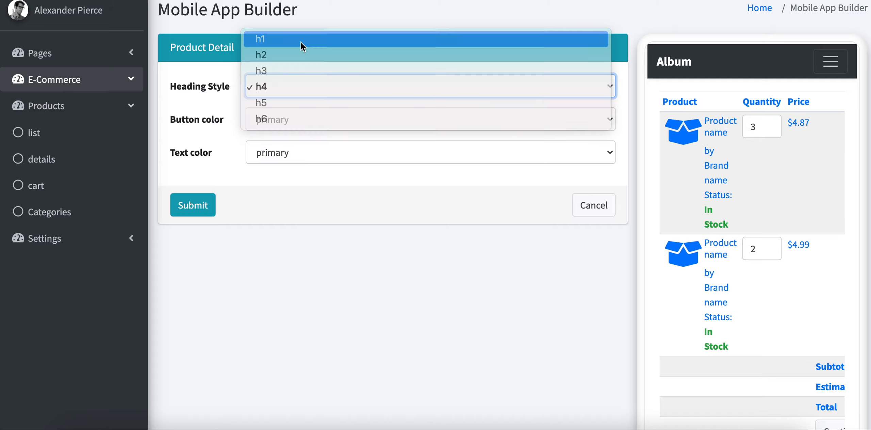
click(260, 39)
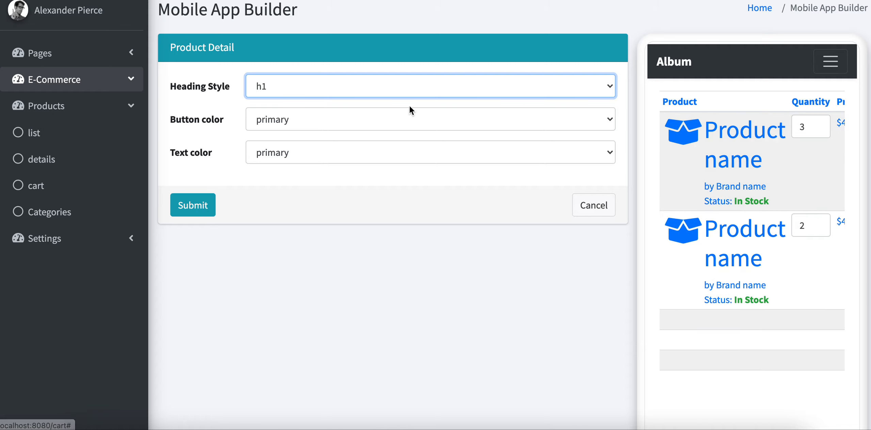
click(429, 86)
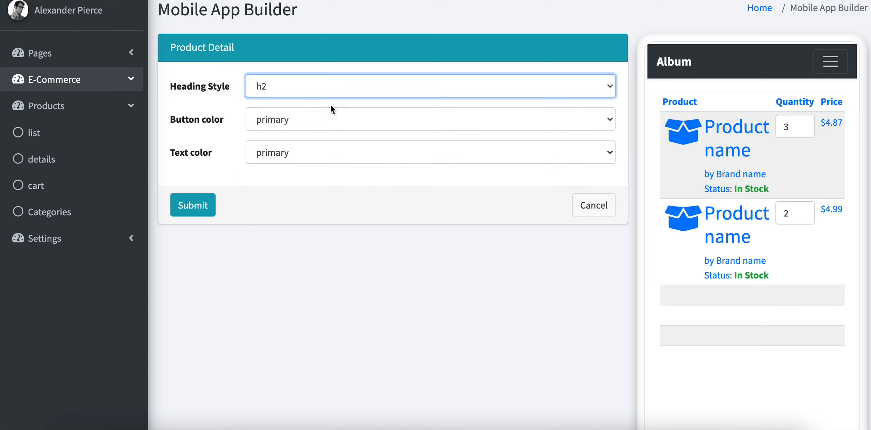
click(430, 85)
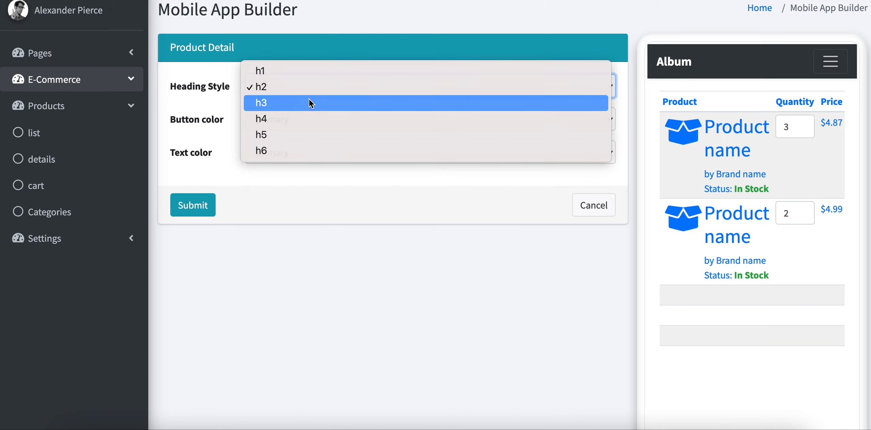
click(261, 118)
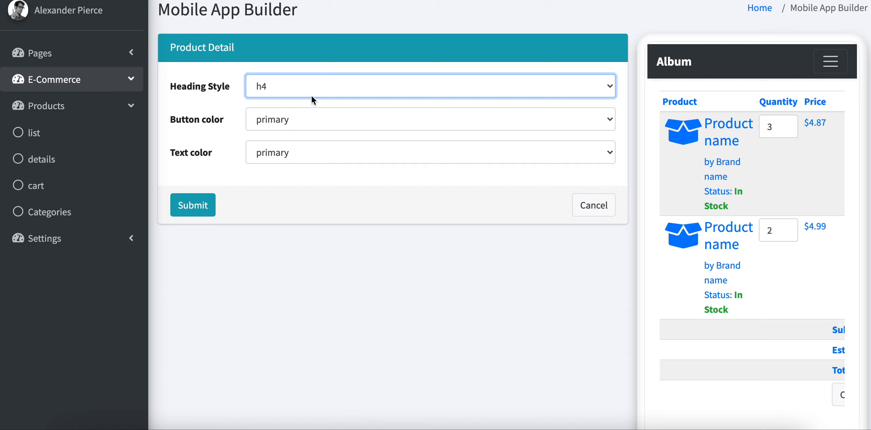
click(430, 86)
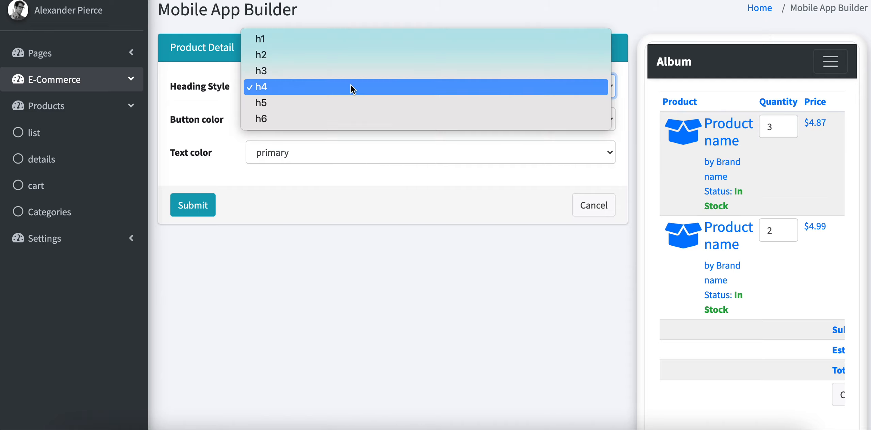
click(262, 102)
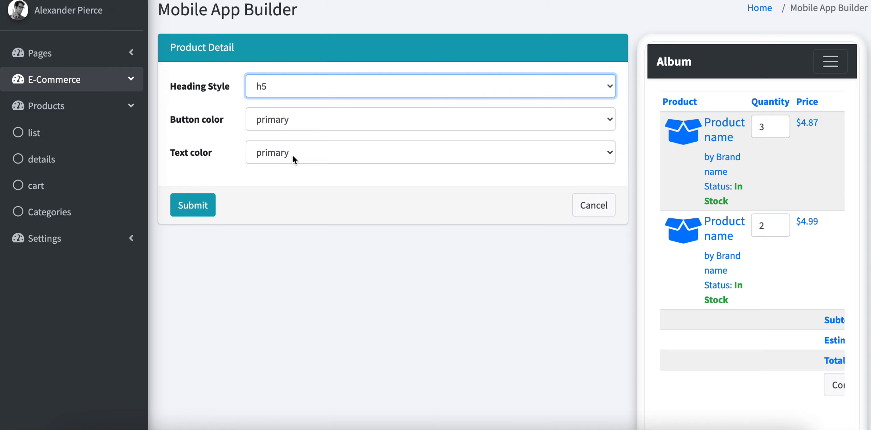
Try the secondary, success and info text colours on the cart preview
click(429, 152)
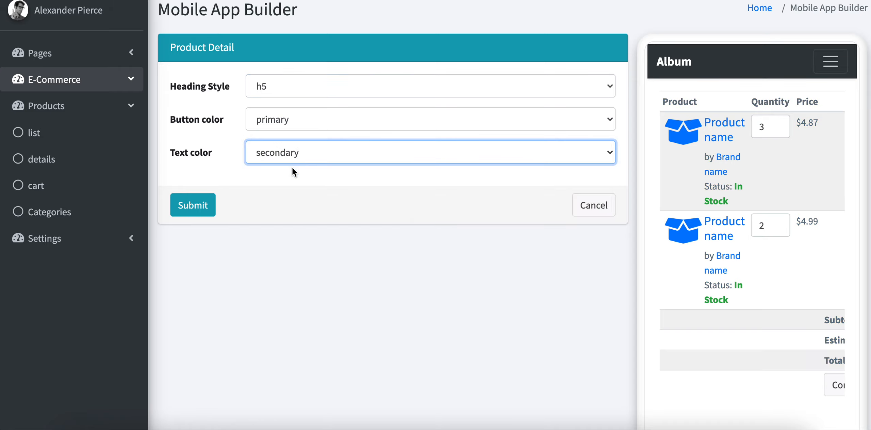
mouse_move(748, 98)
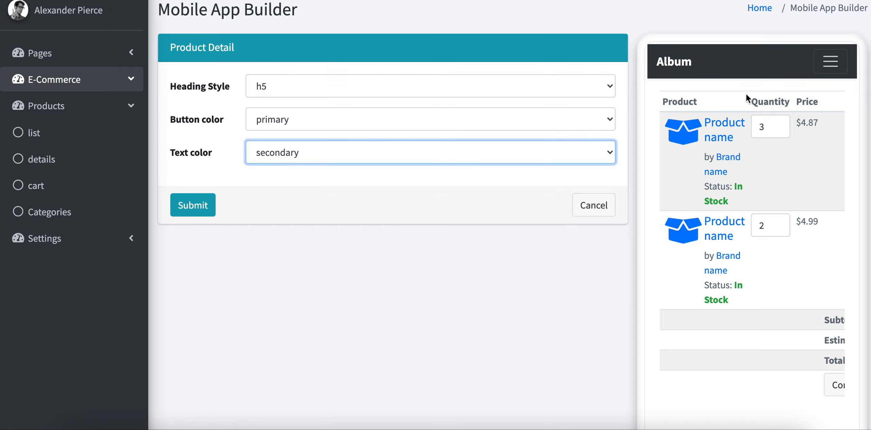
mouse_move(320, 189)
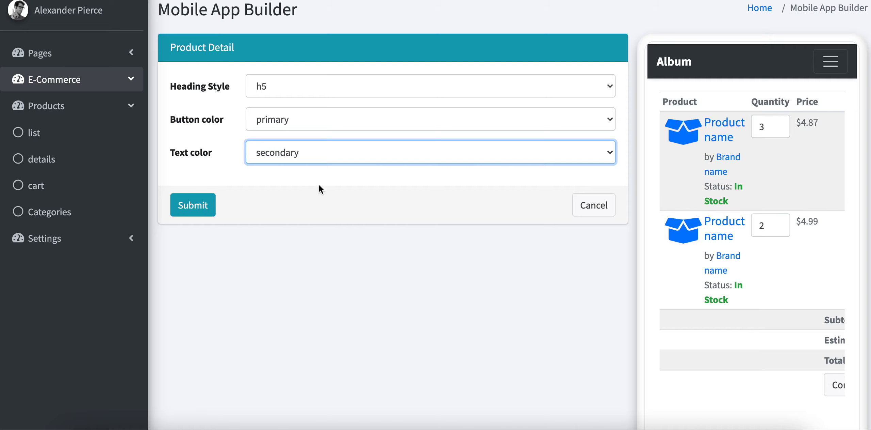
click(430, 152)
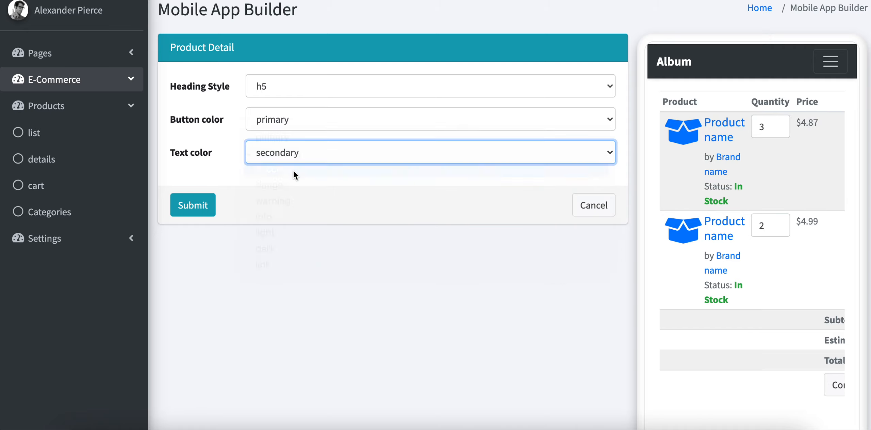
click(430, 152)
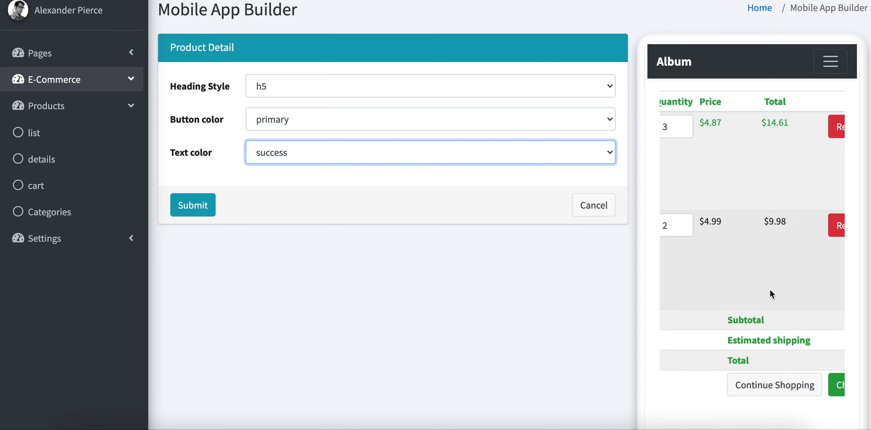
click(430, 152)
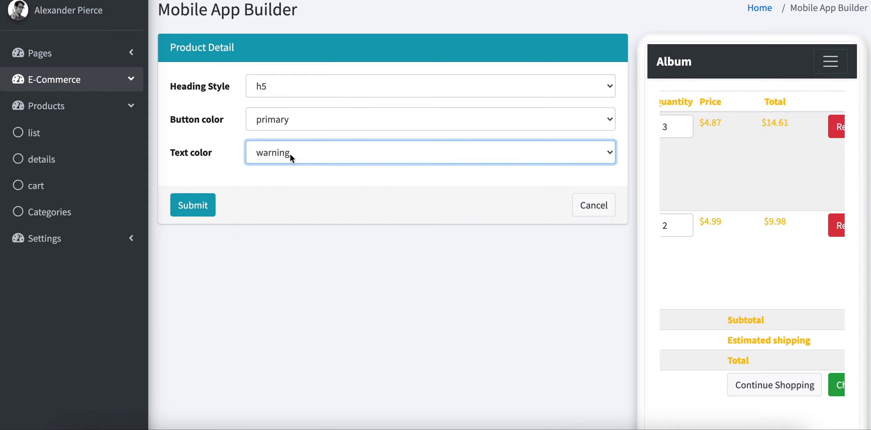
click(429, 152)
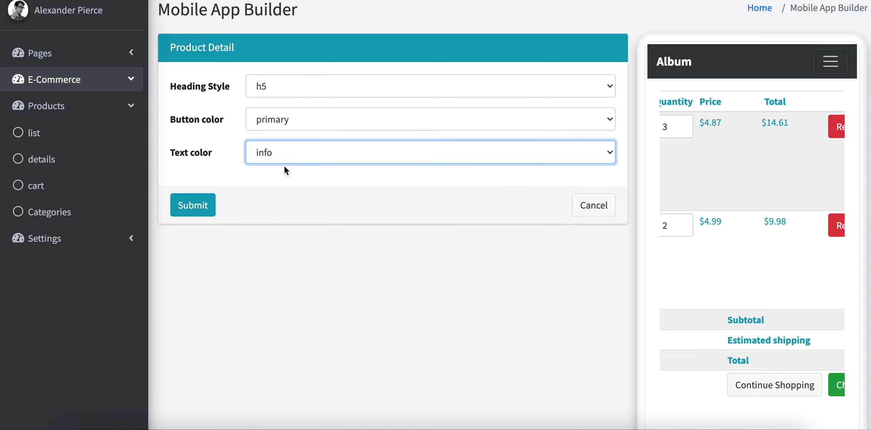
Try the light text colour, then settle on dark for the cart preview
click(429, 152)
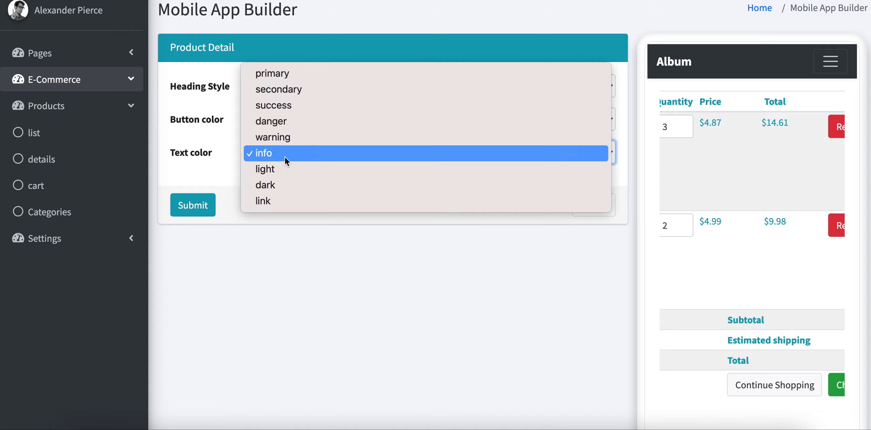
click(265, 168)
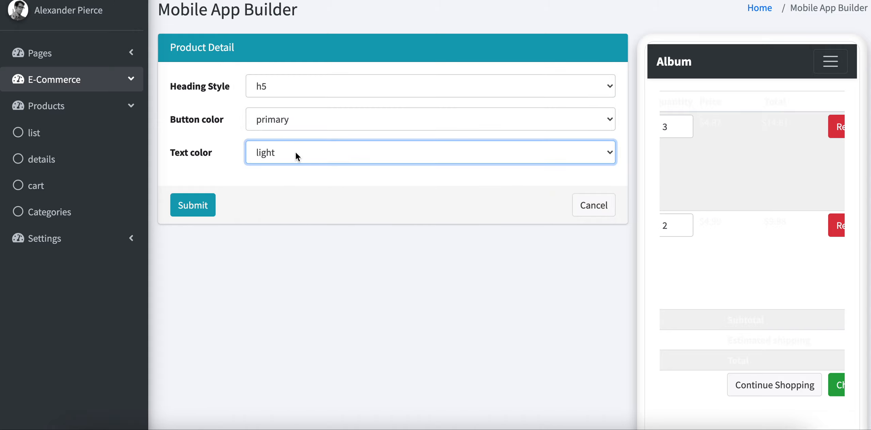
click(431, 152)
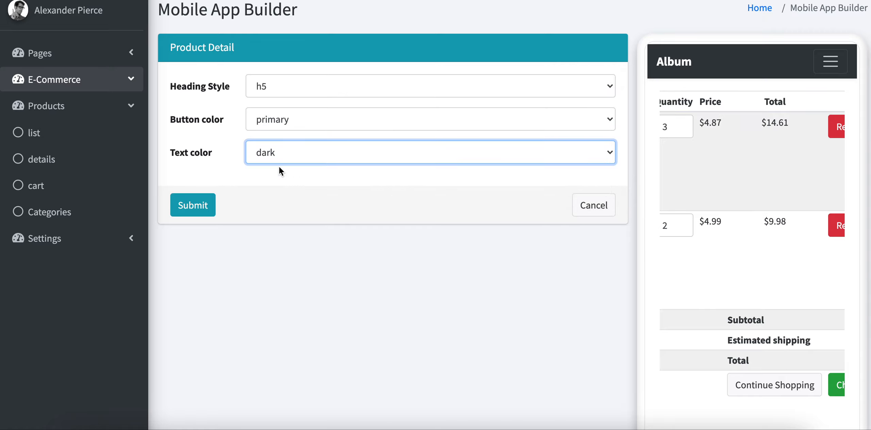
mouse_move(285, 159)
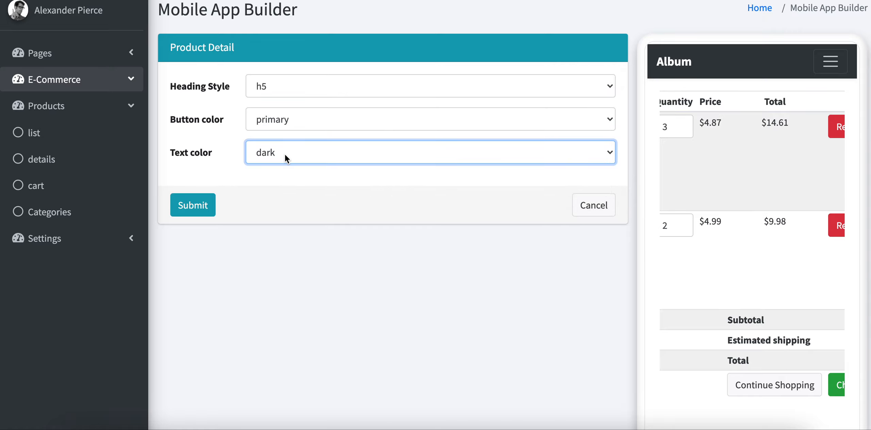
click(430, 152)
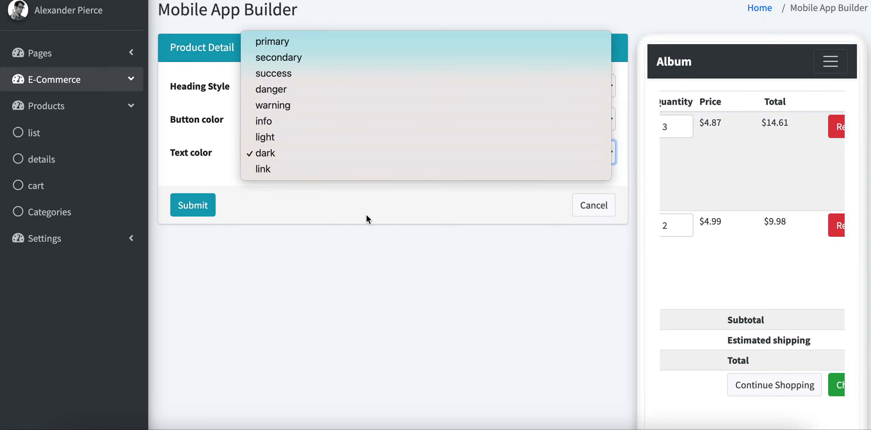
click(264, 153)
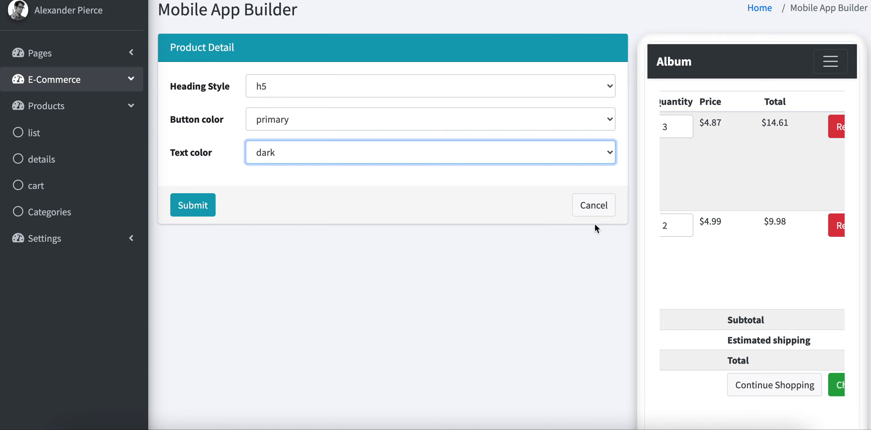
scroll(down, 3)
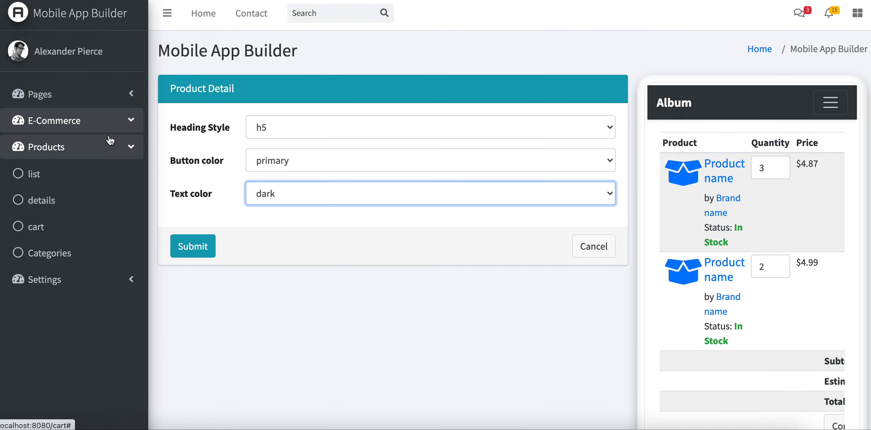
mouse_move(83, 94)
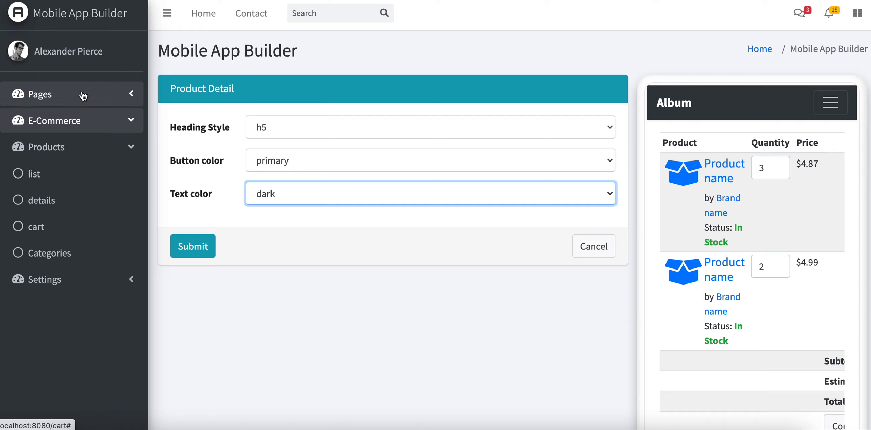
mouse_move(75, 107)
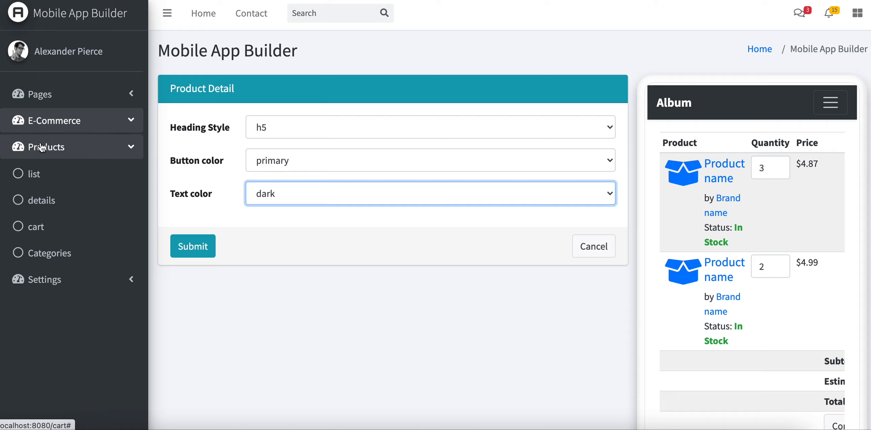
mouse_move(83, 156)
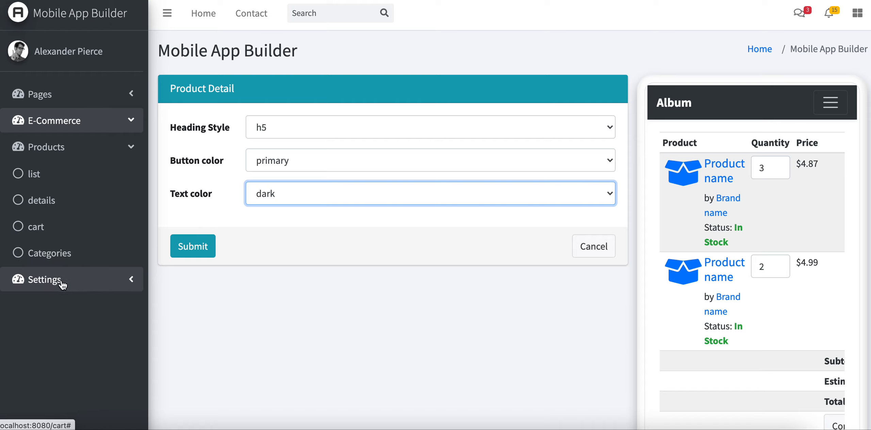
mouse_move(456, 288)
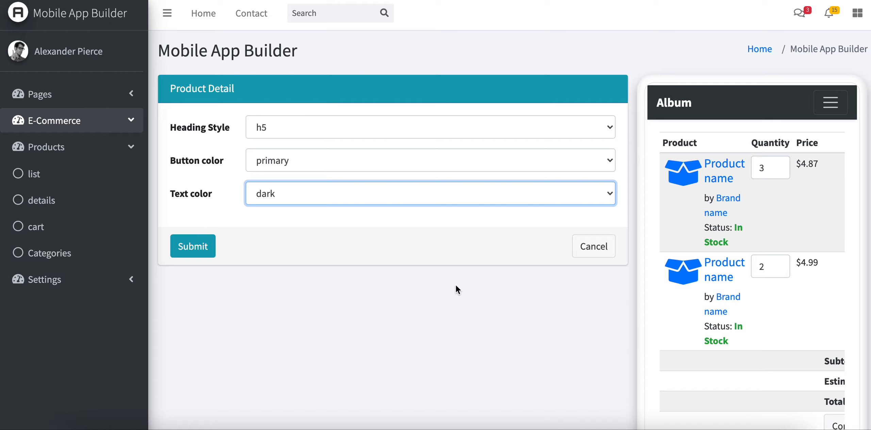
mouse_move(346, 219)
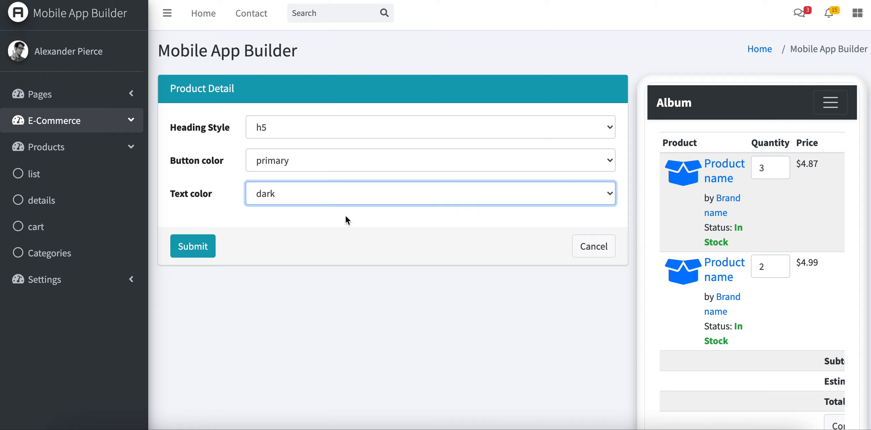
mouse_move(192, 140)
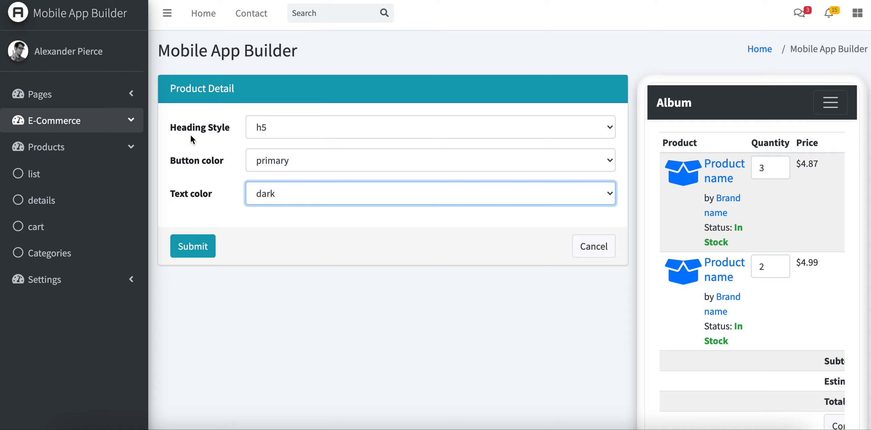
mouse_move(543, 390)
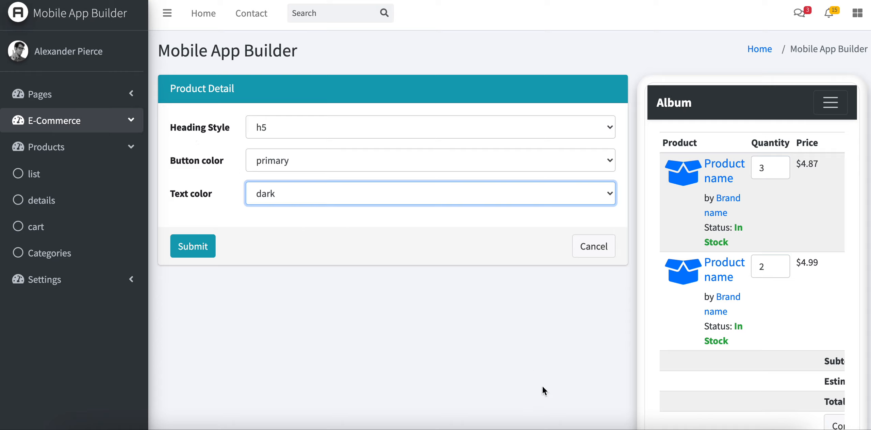